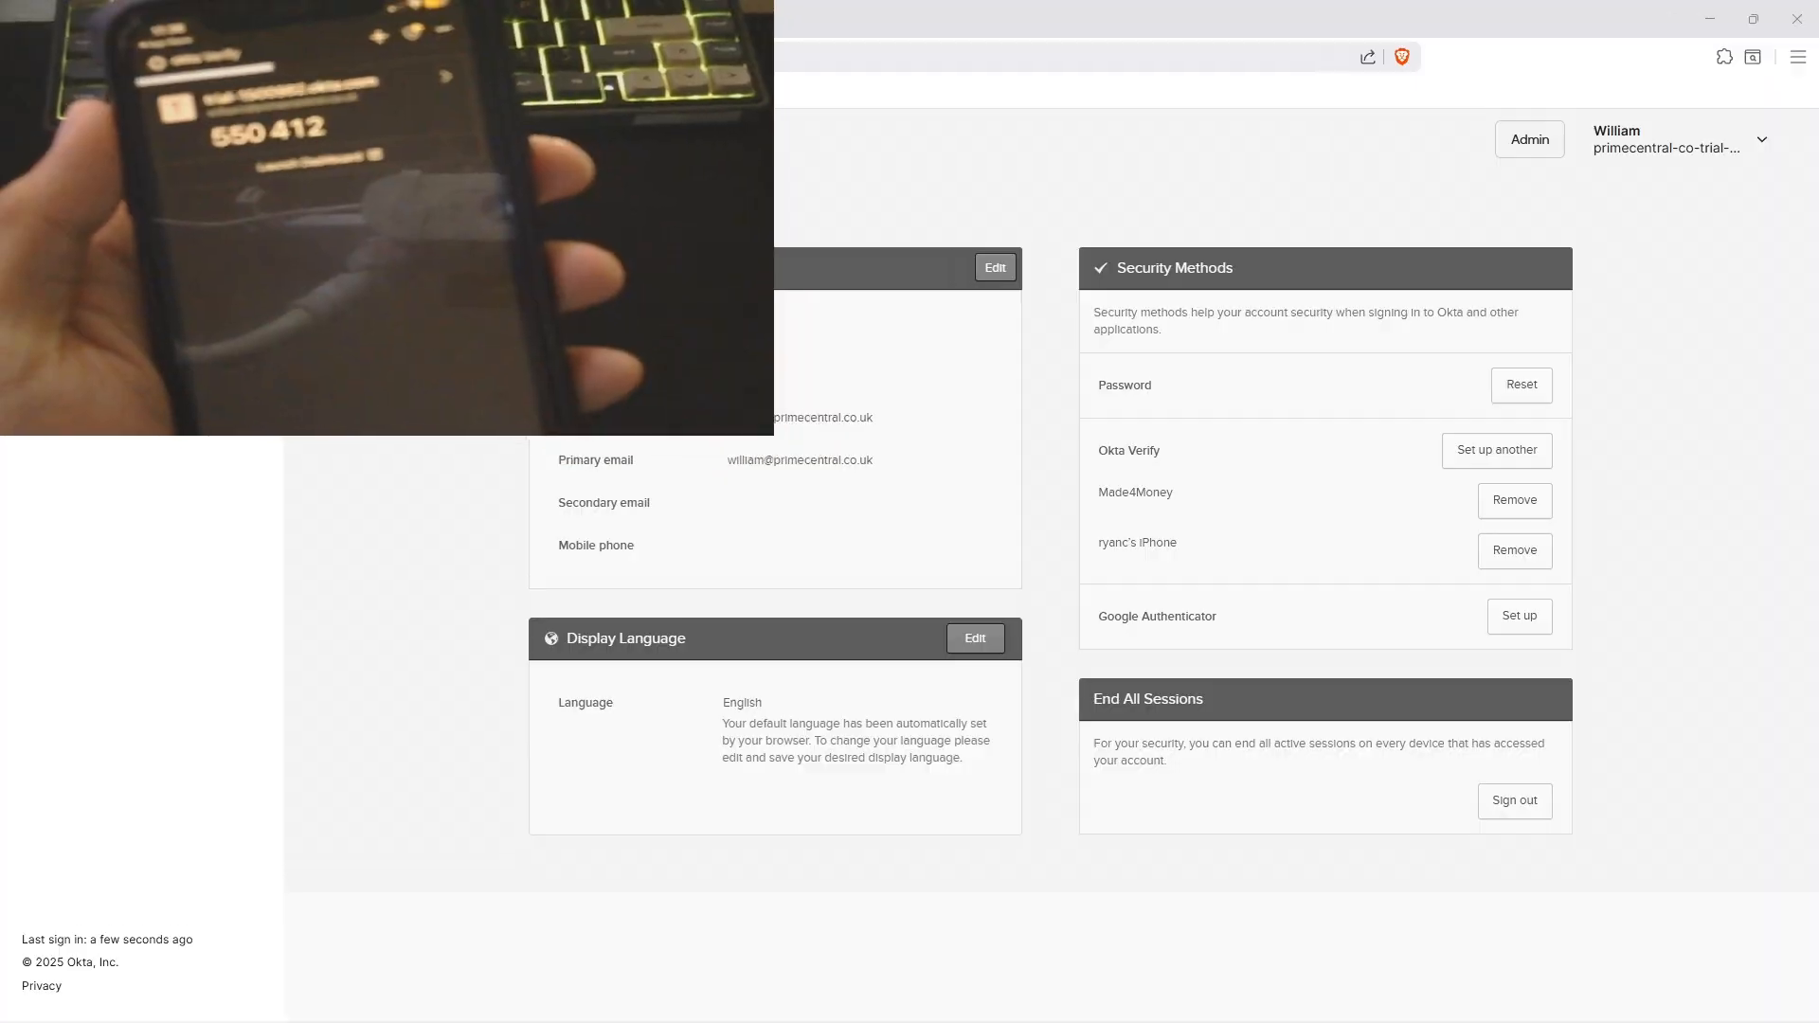
double_click(1137, 543)
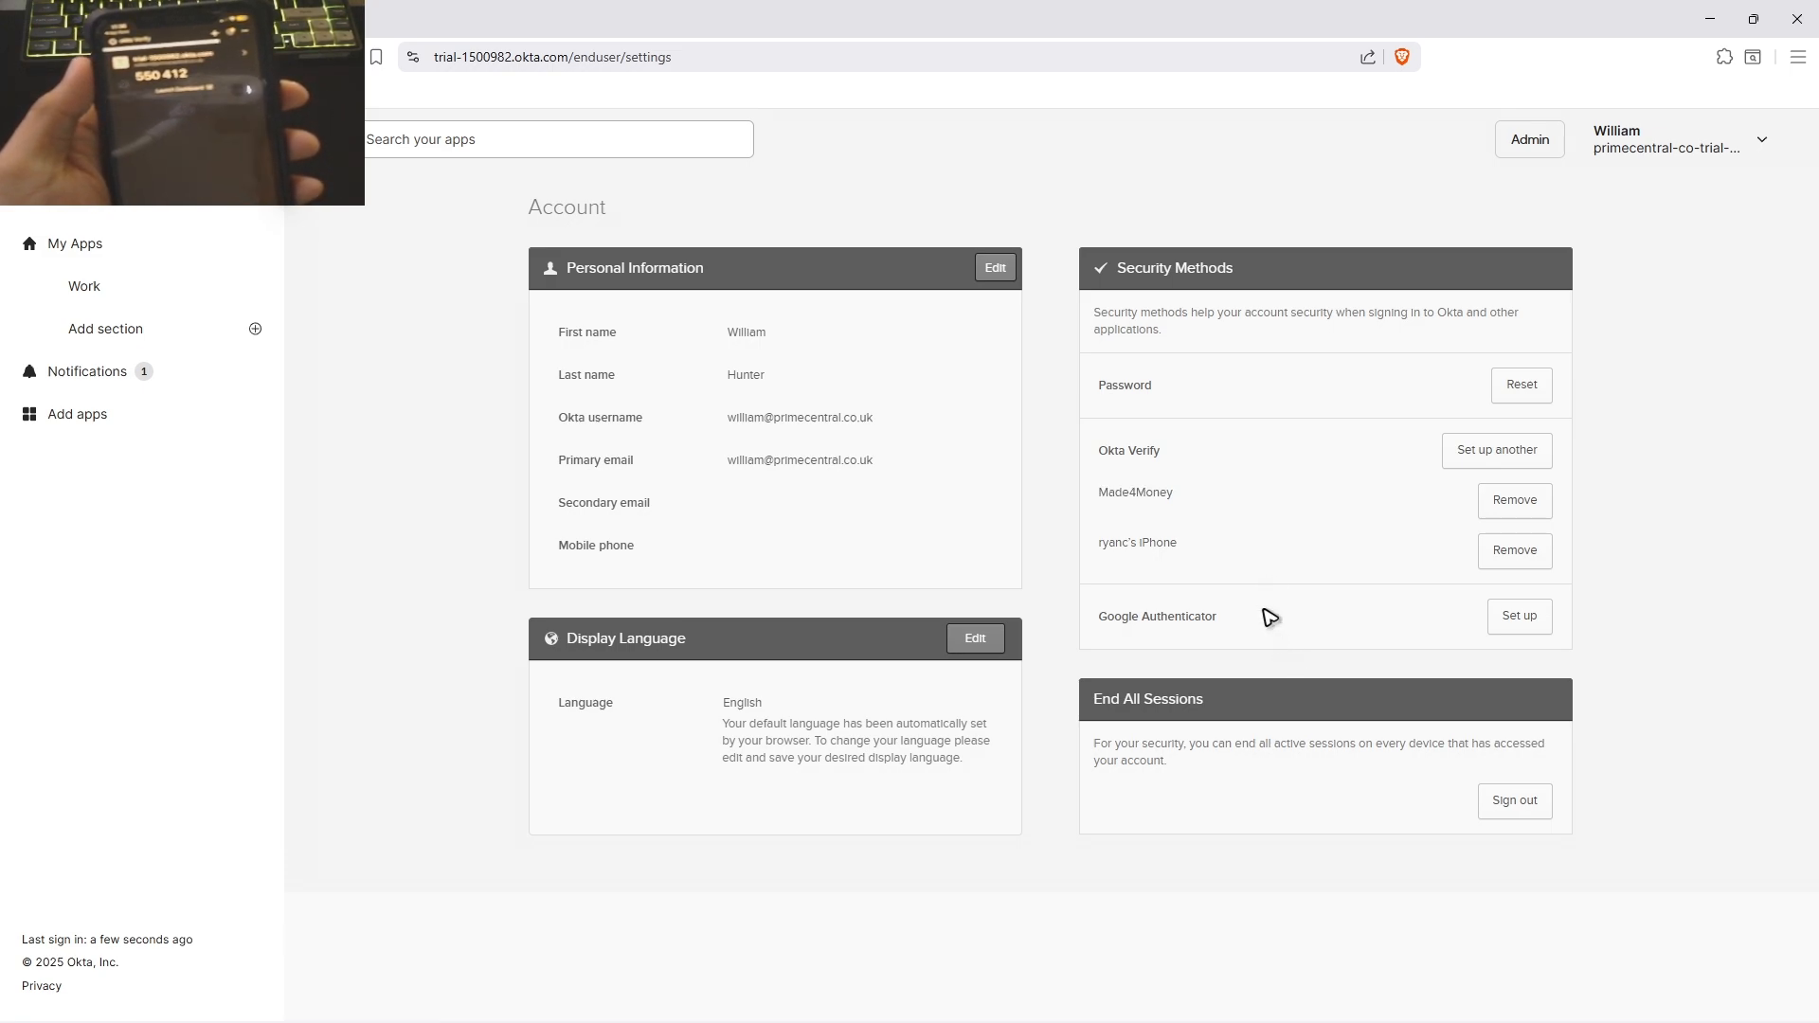
mouse_move(1514, 501)
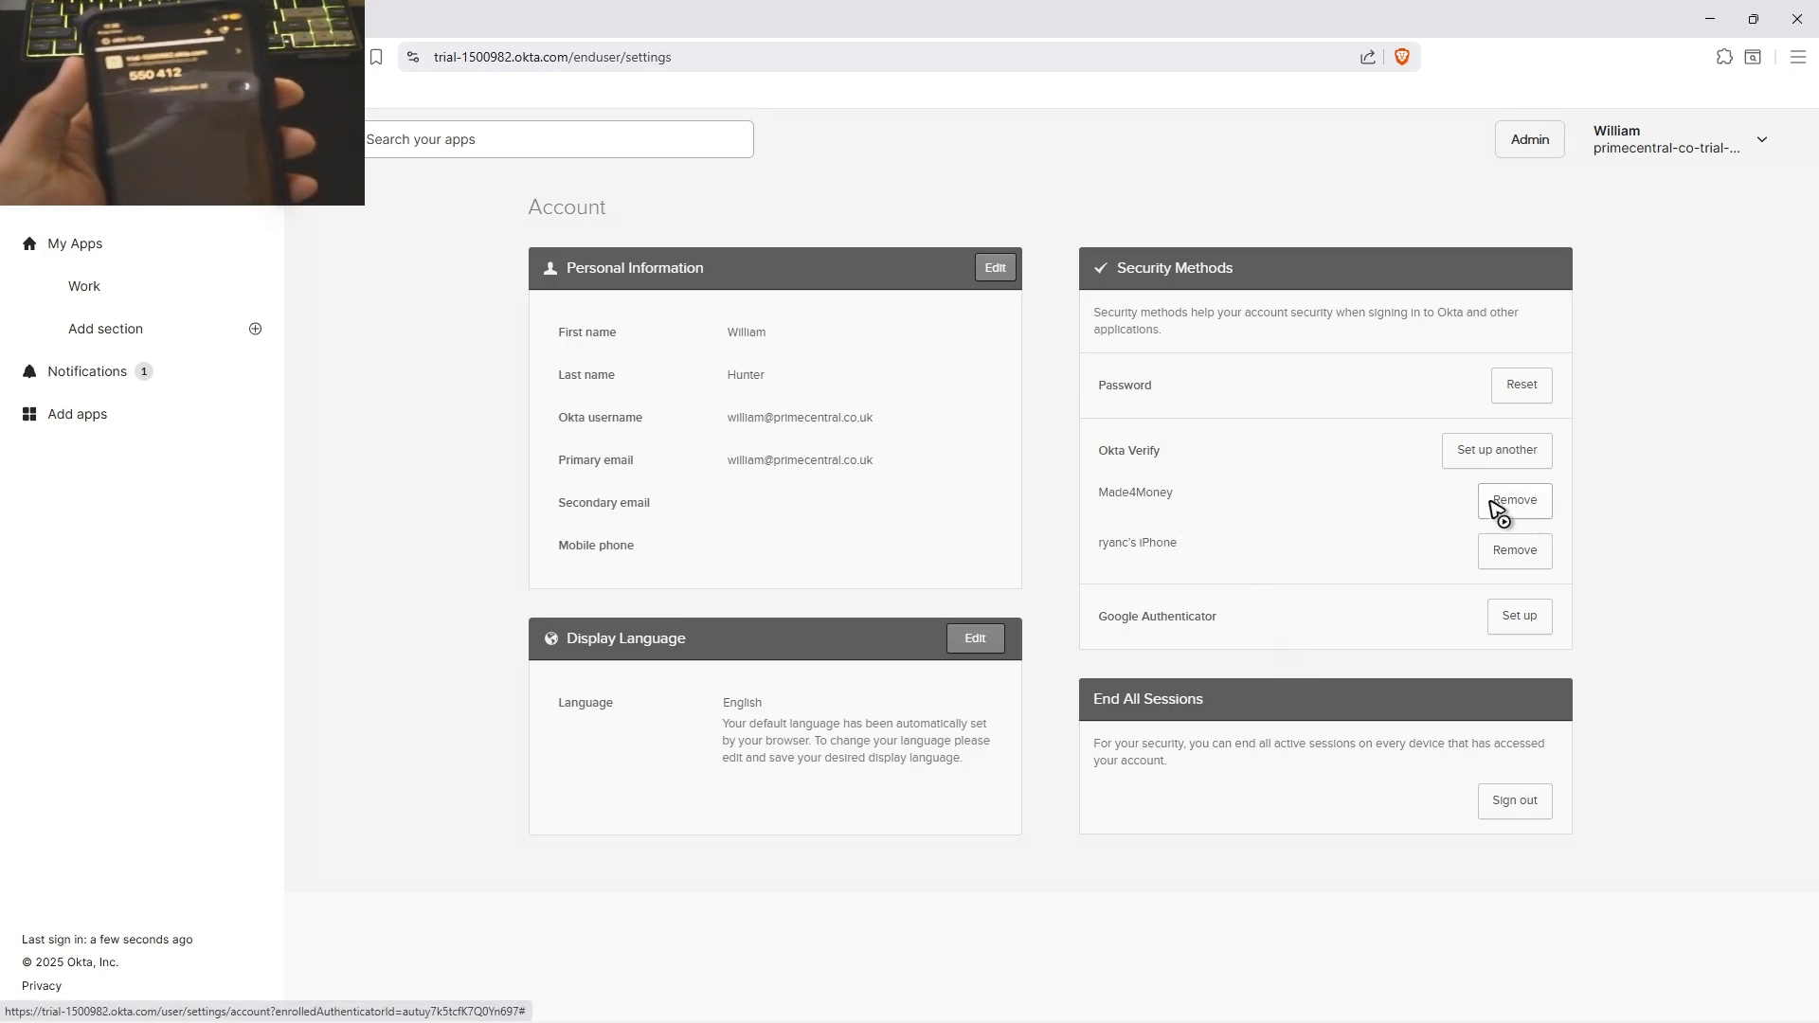
mouse_move(1514, 510)
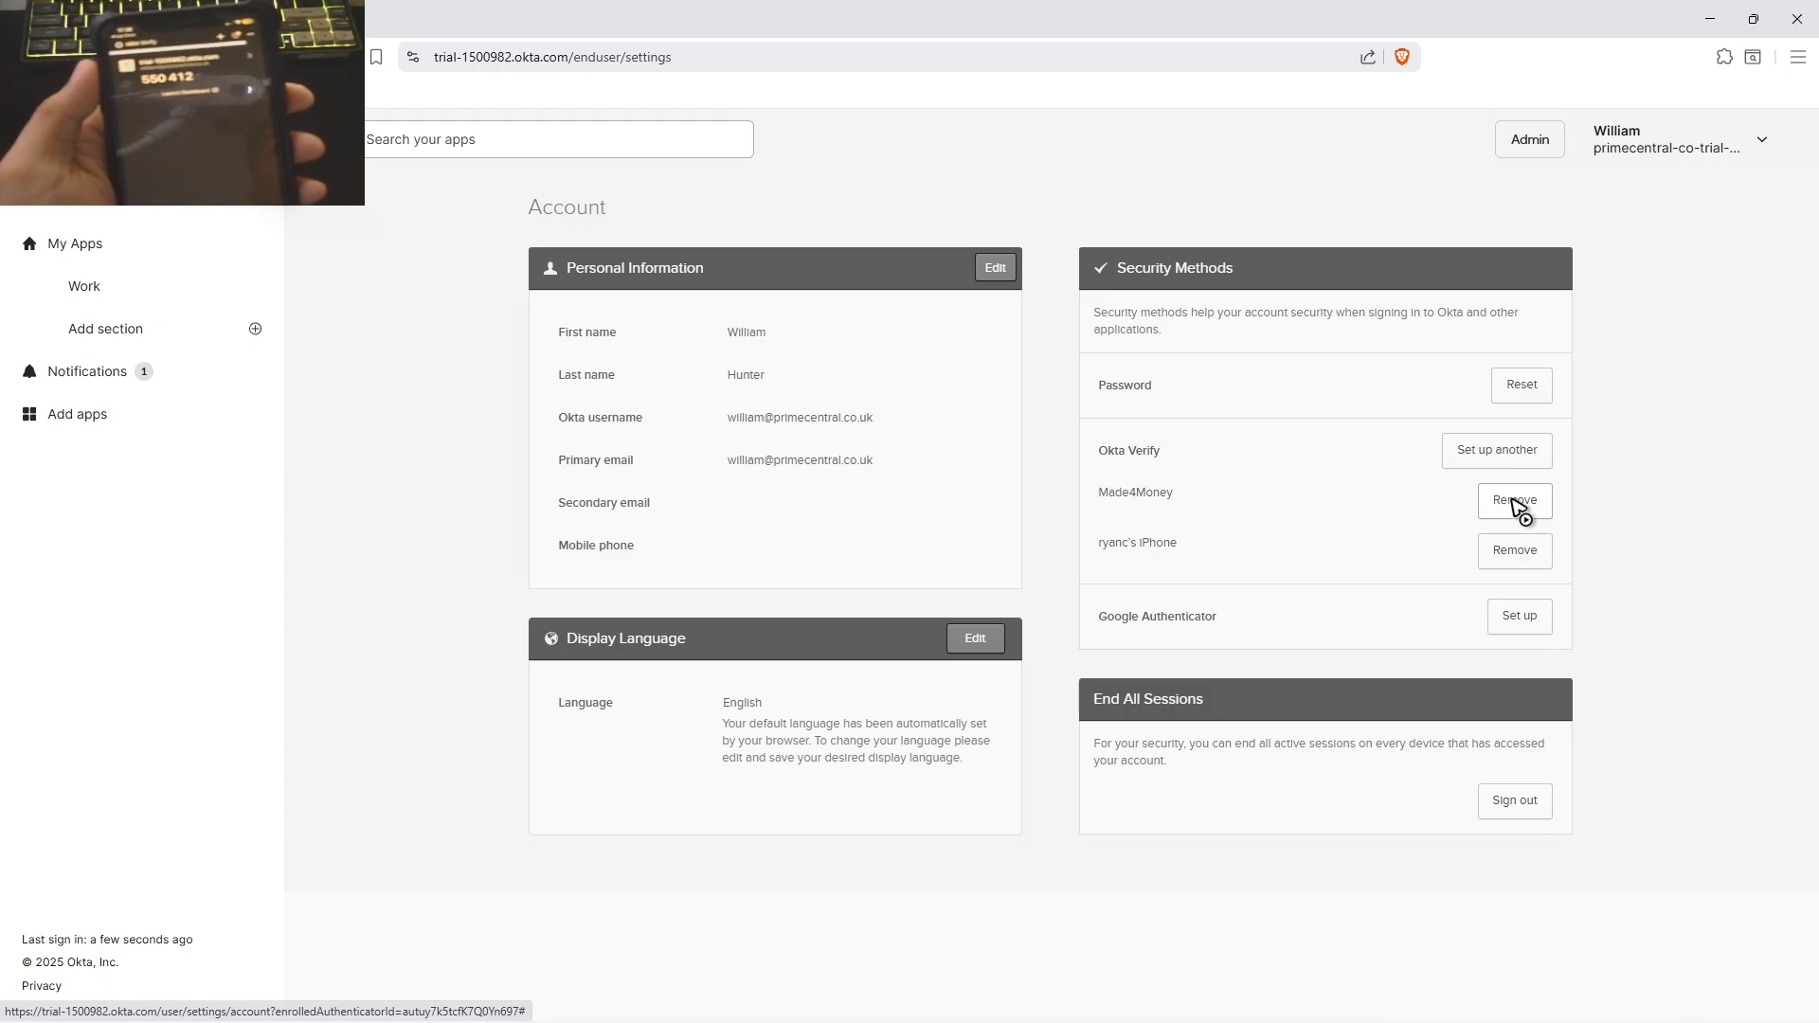